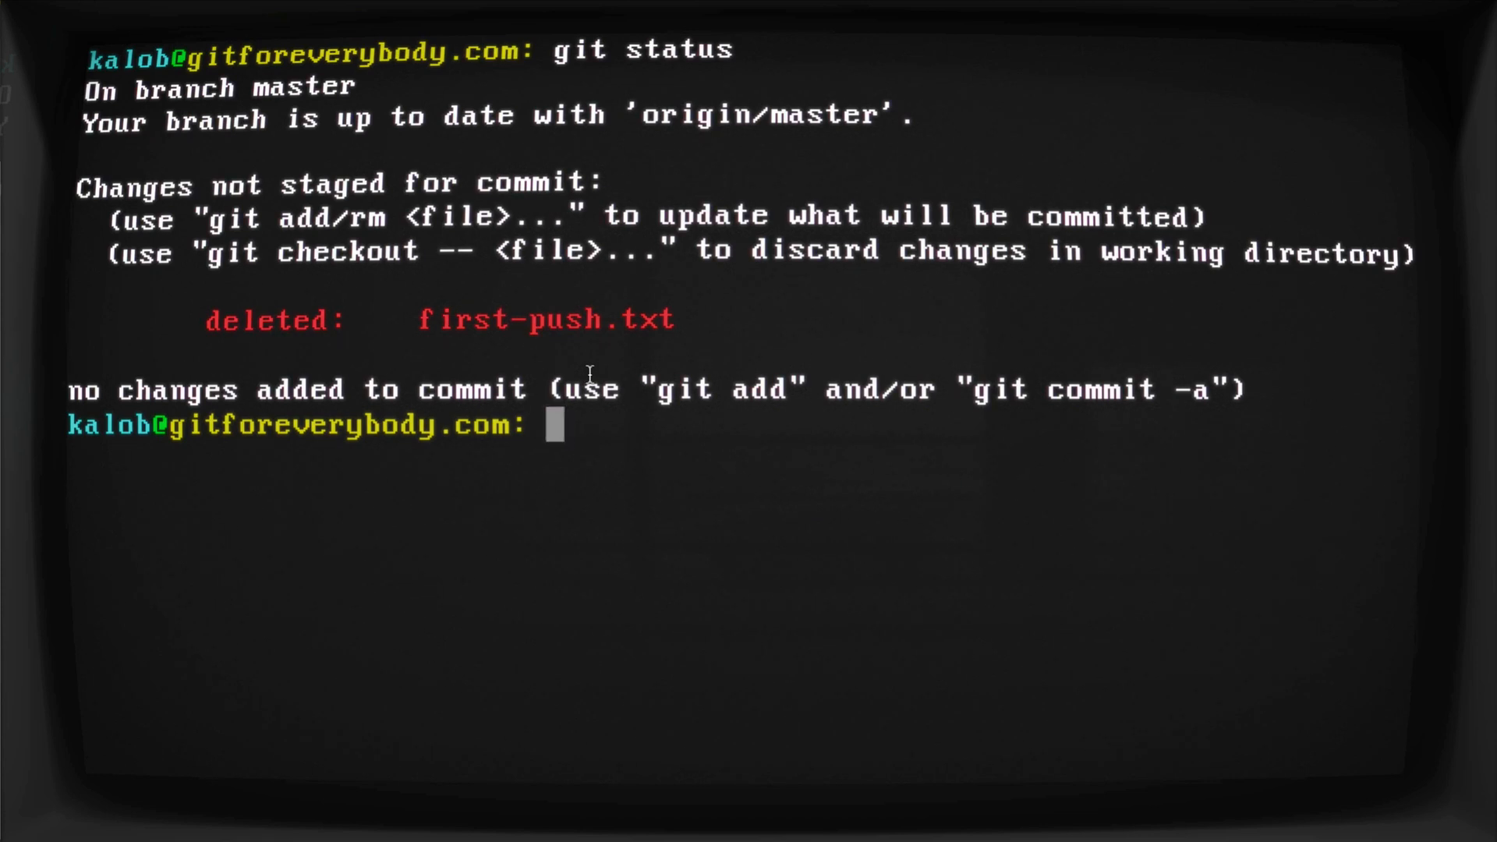
Step: Delete first-push.txt from the working directory with rm first-push.txt
double_click(542, 318)
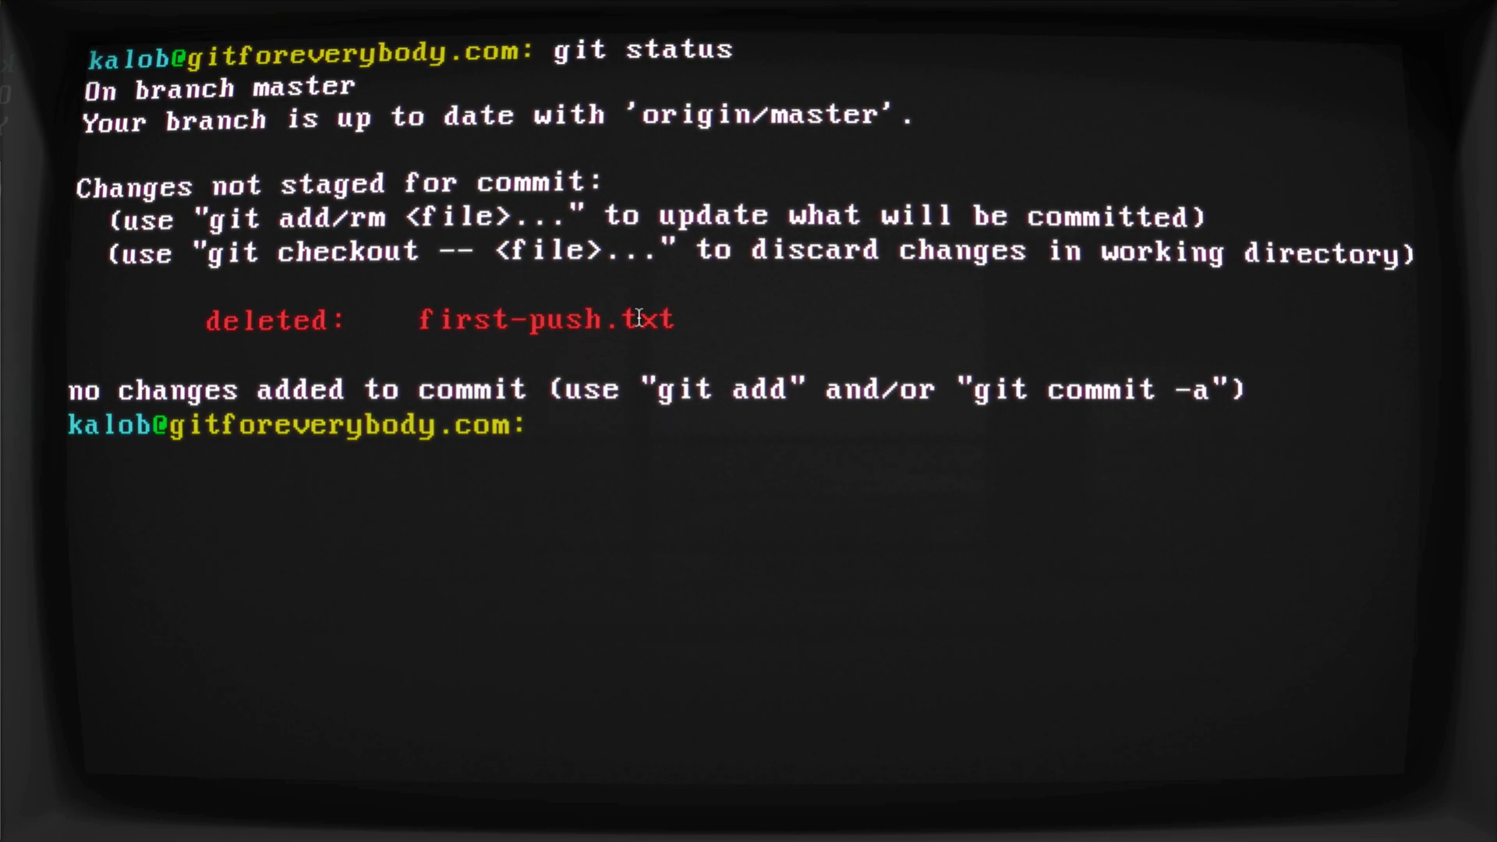
text(rm fir)
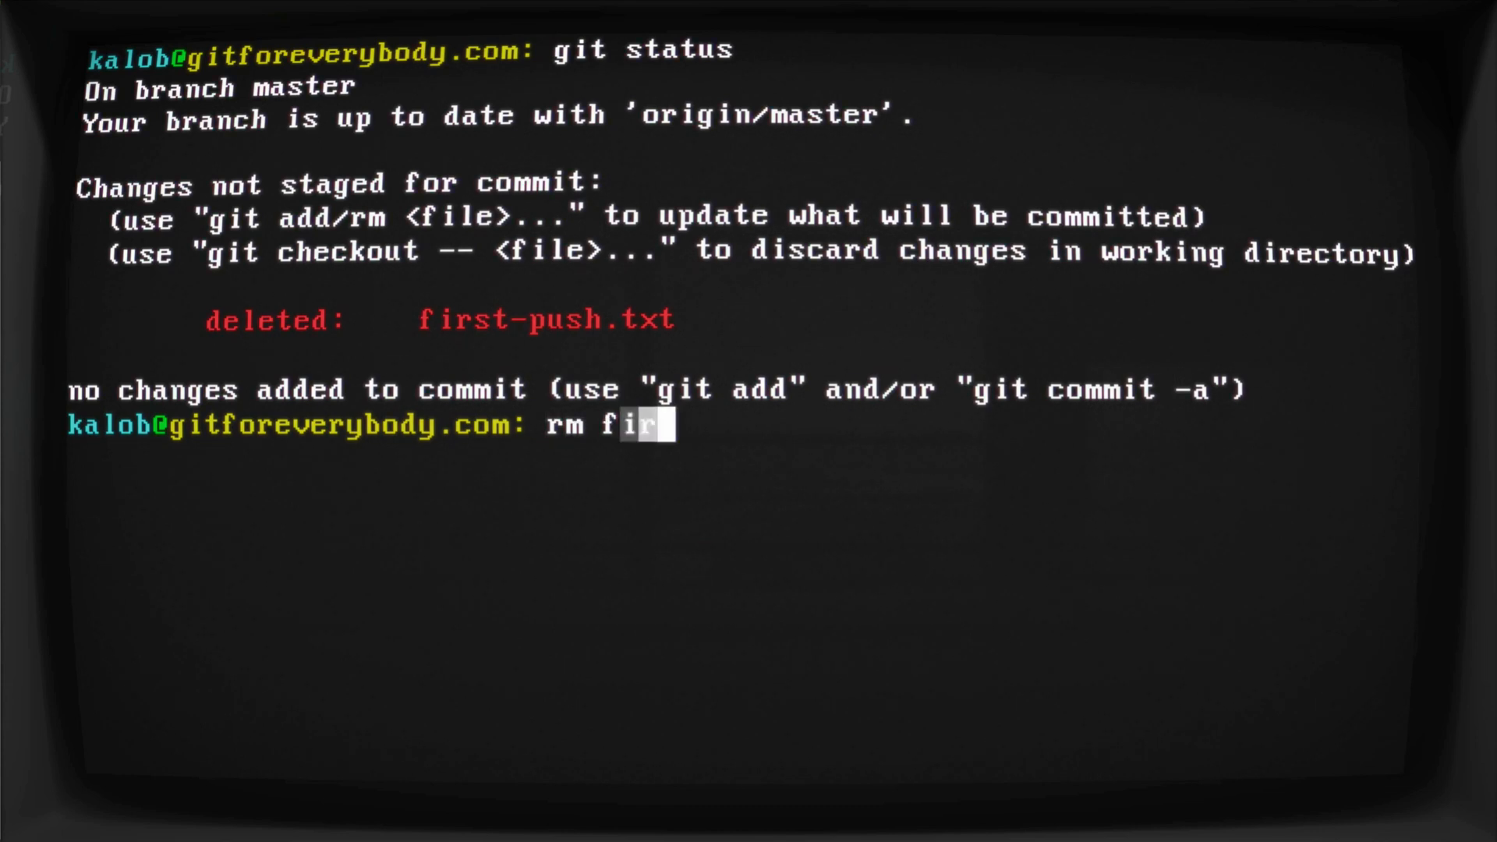
text(st-push)
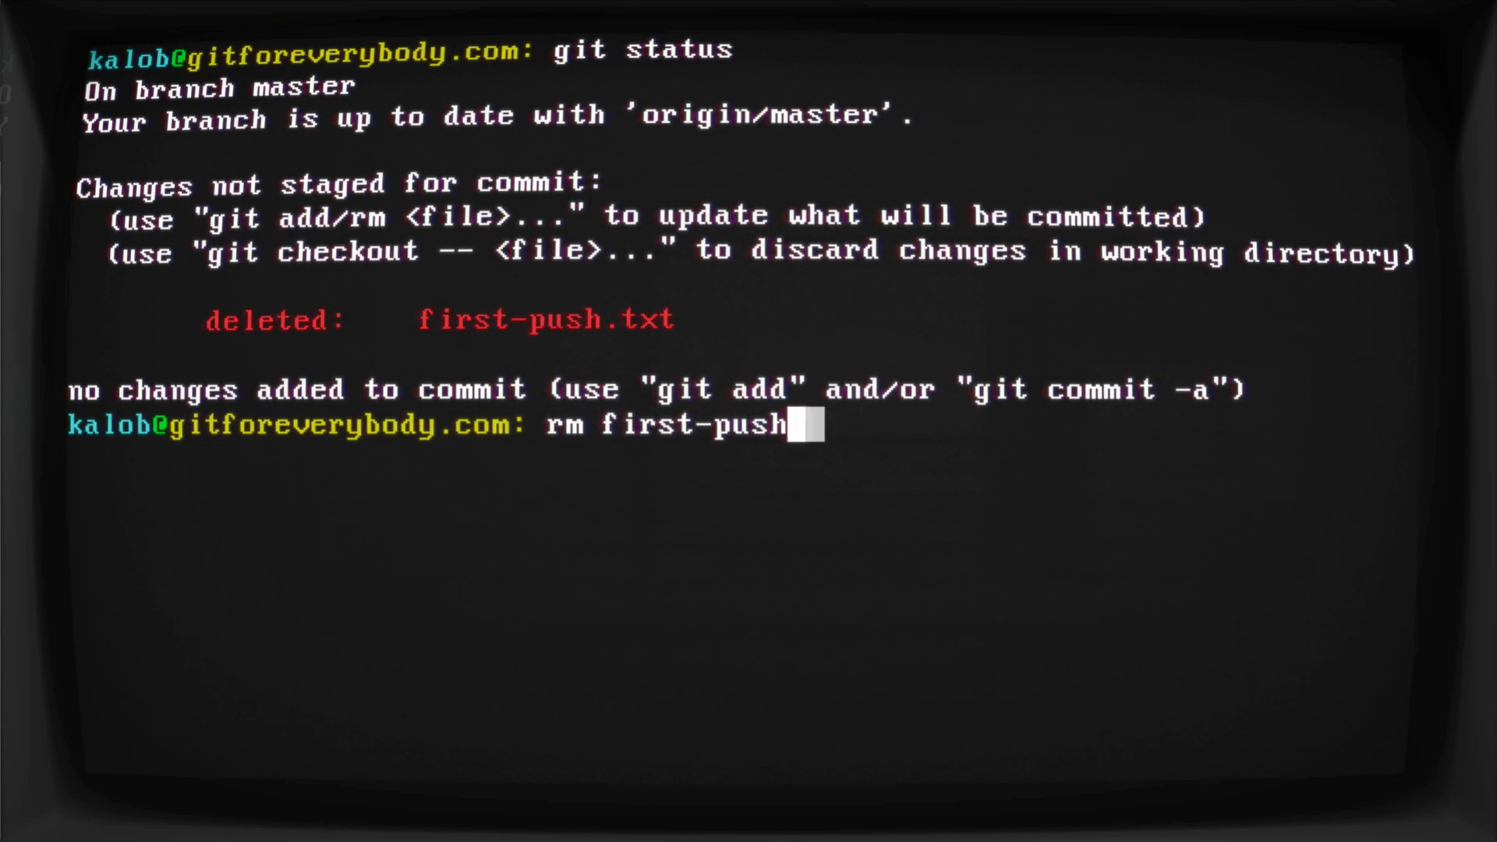
text(.txt)
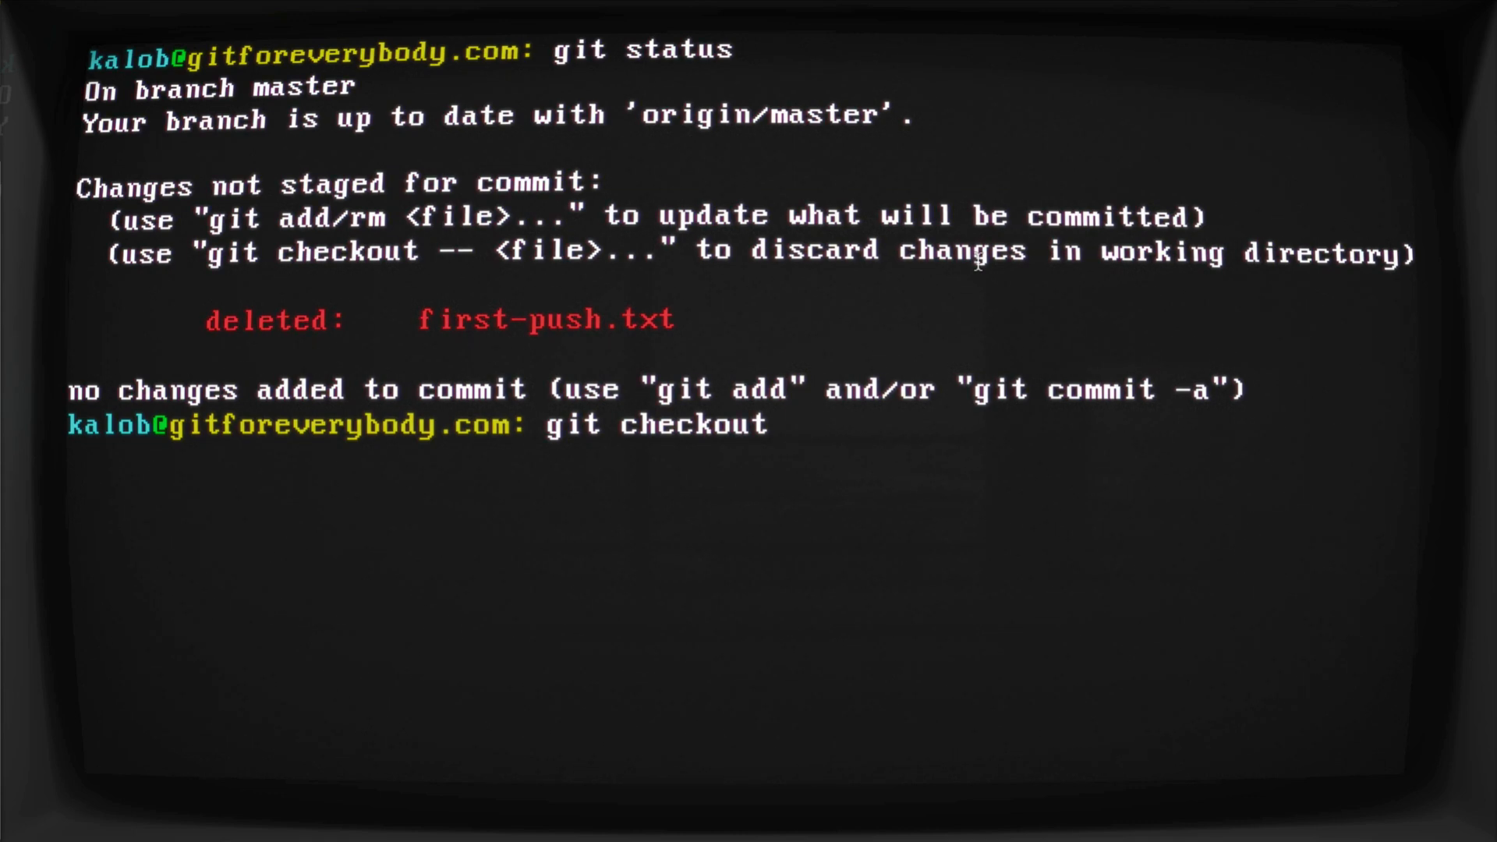
Step: Leave git checkout -- first-push.txt typed on the prompt, not yet run
text(-- first)
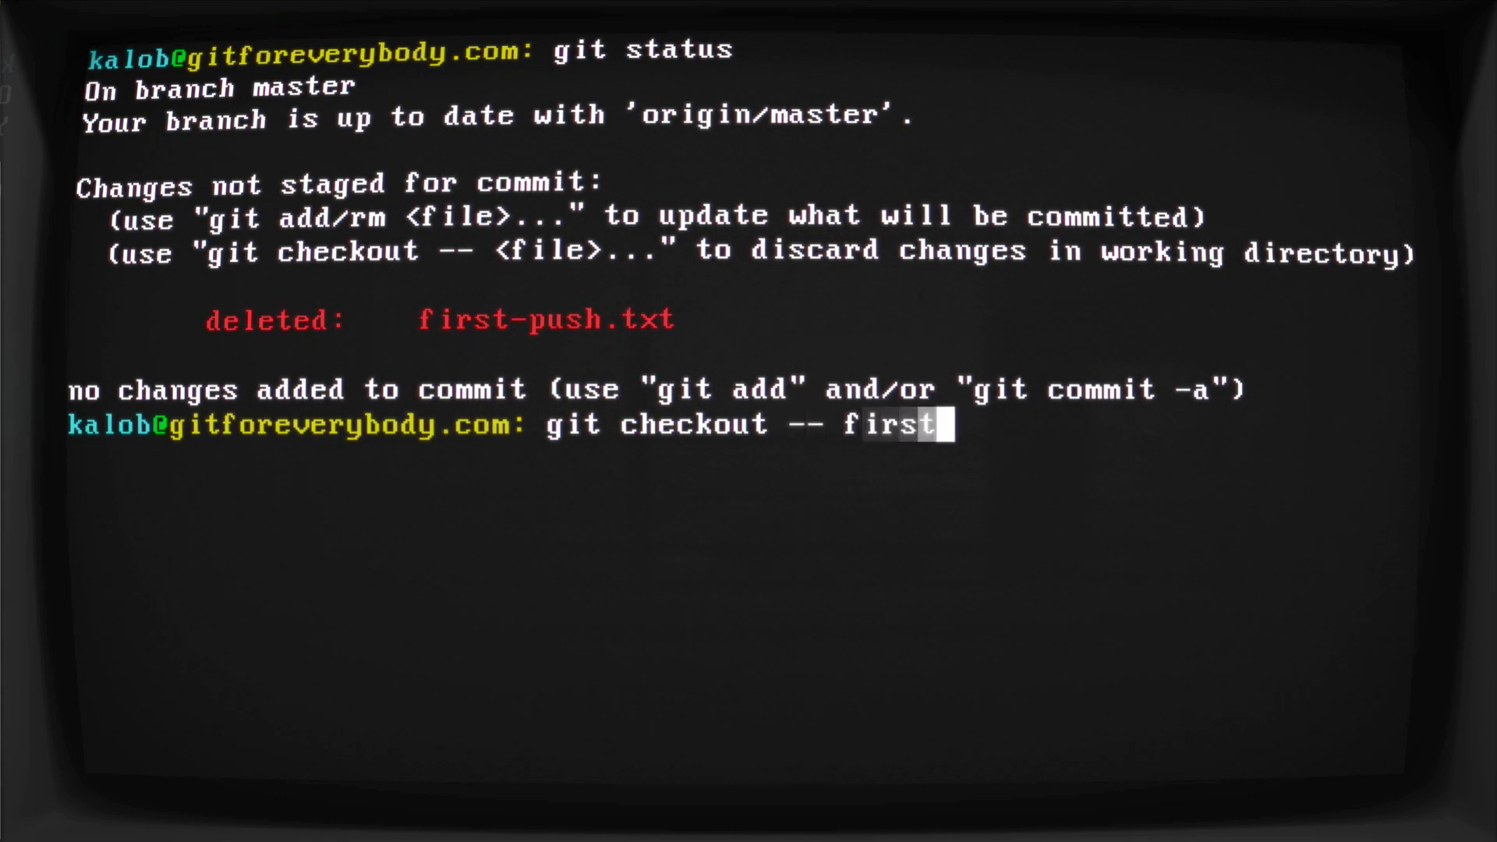
text(-push.txt)
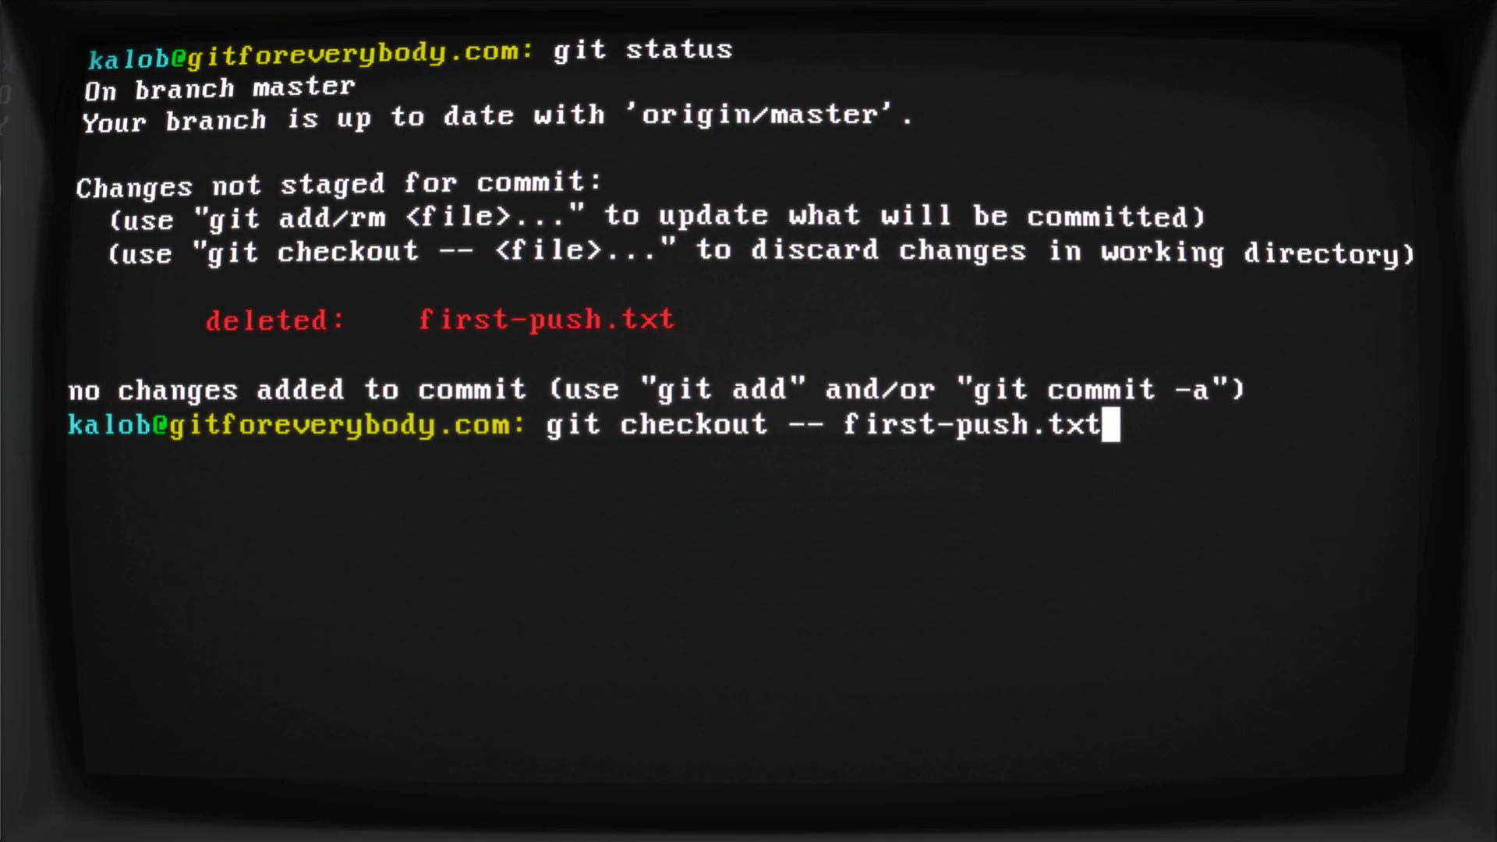
Step: Confirm the restored first-push.txt with git status and an ls -la listing
text(git status)
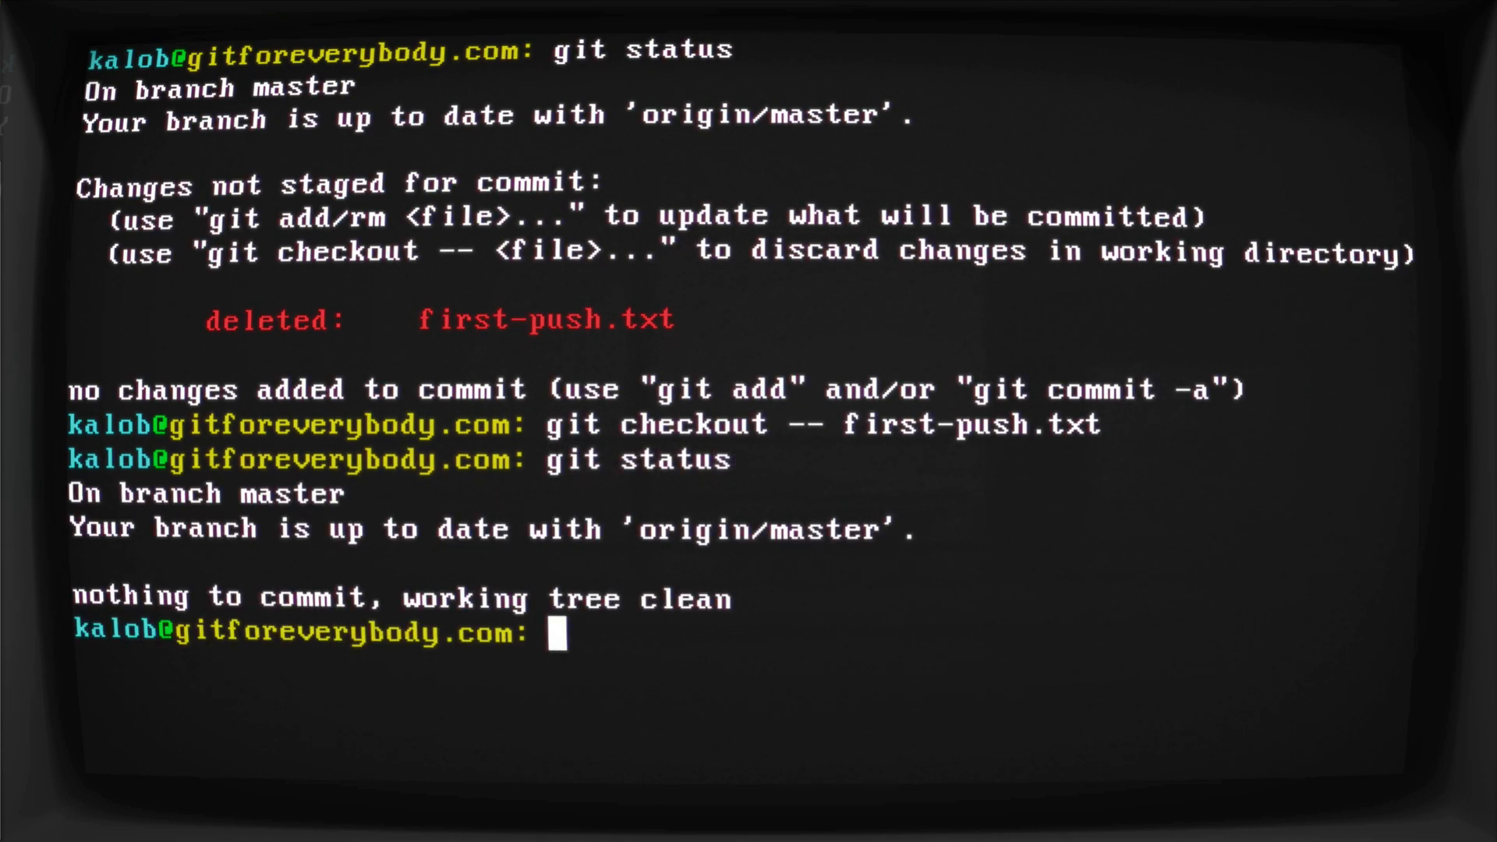
text(ls -la)
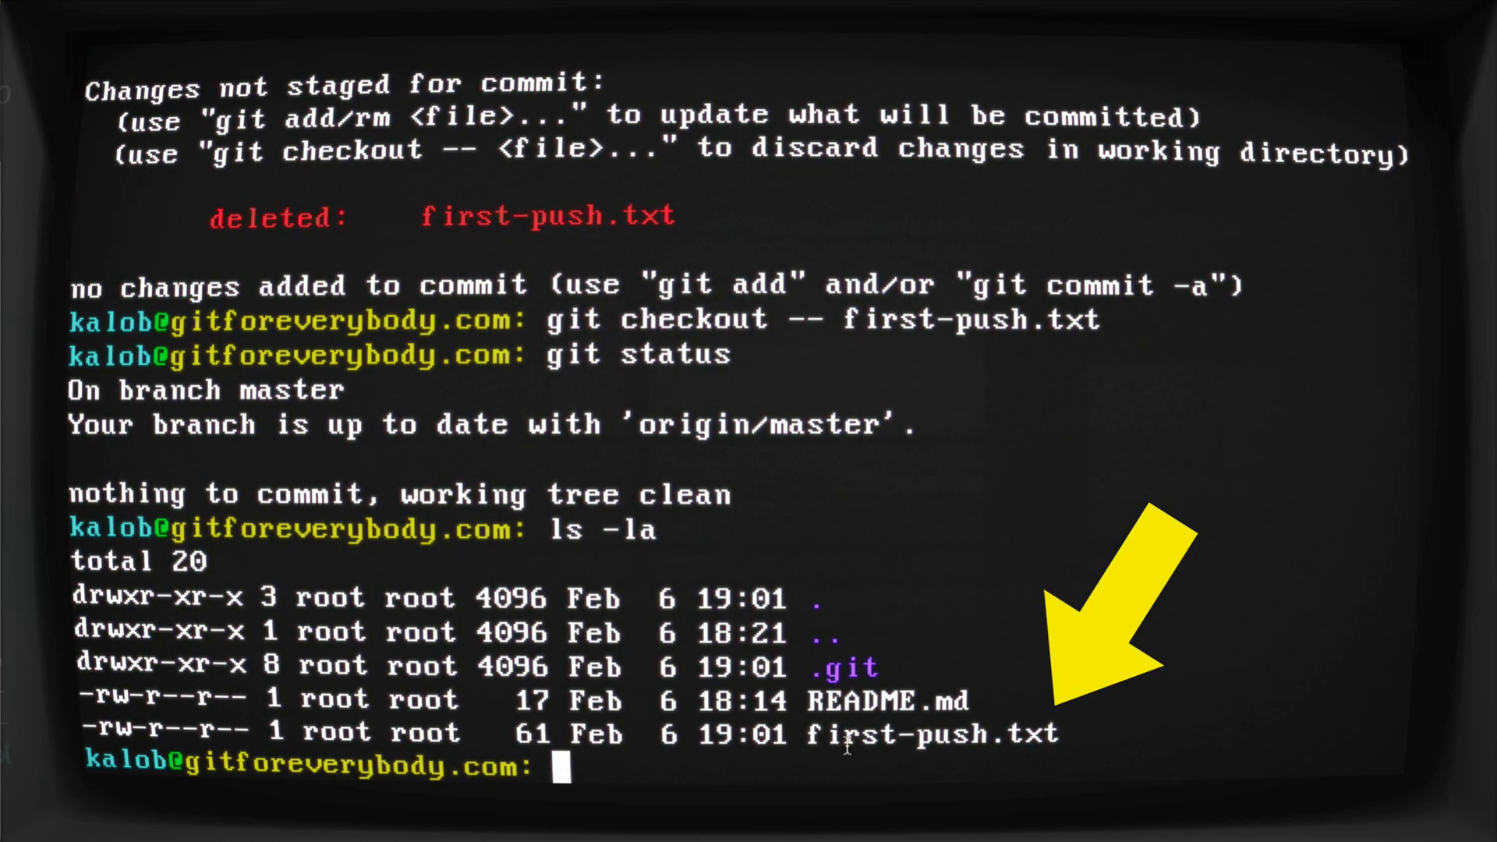
Step: Remove first-push.txt again, list the directory, and begin restoring it with git checkout
text(rm)
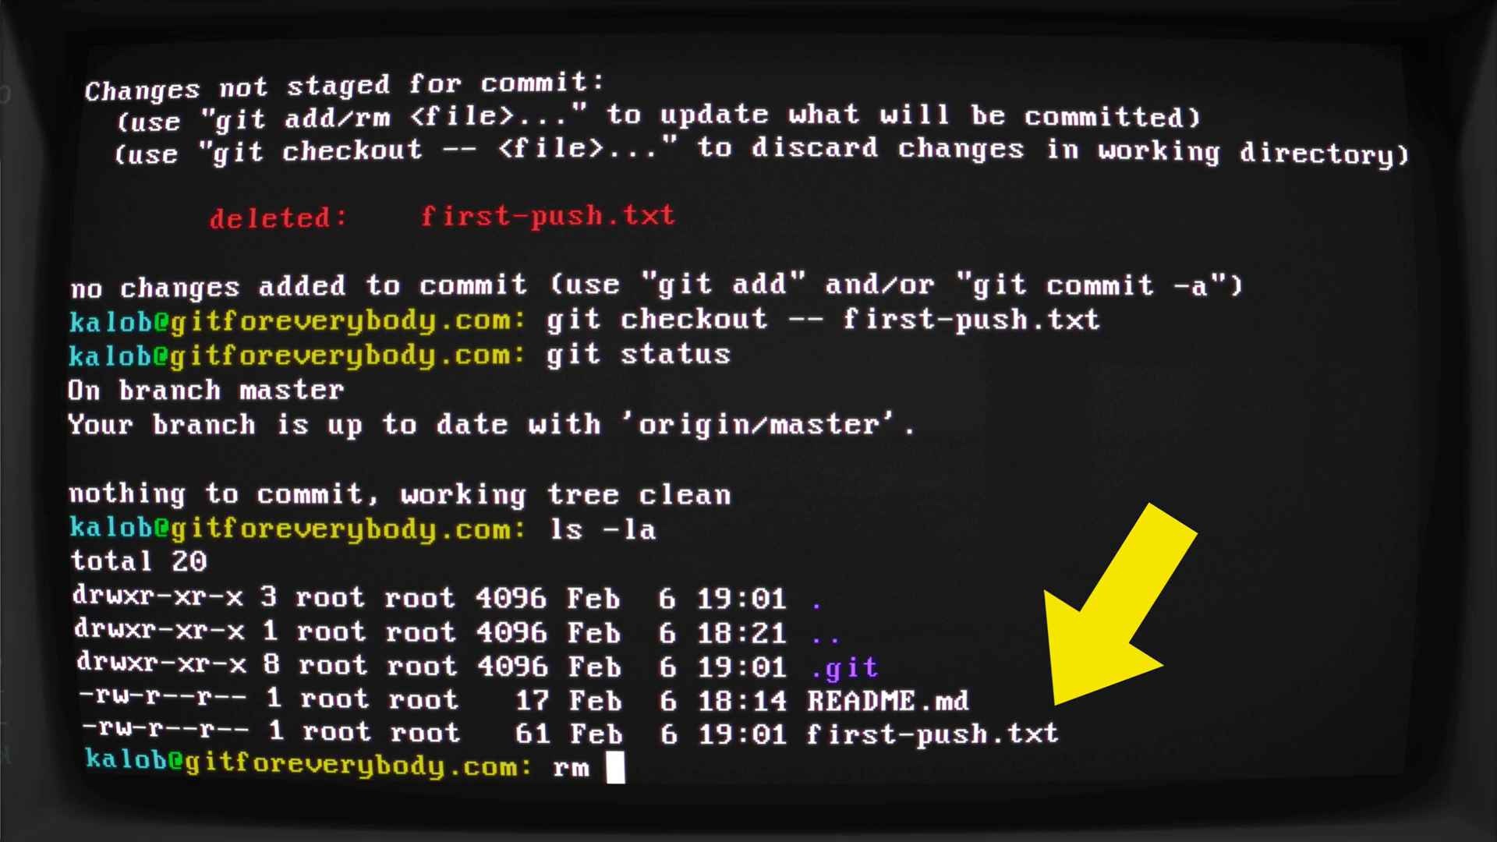
text(first-push.txt)
text(git status)
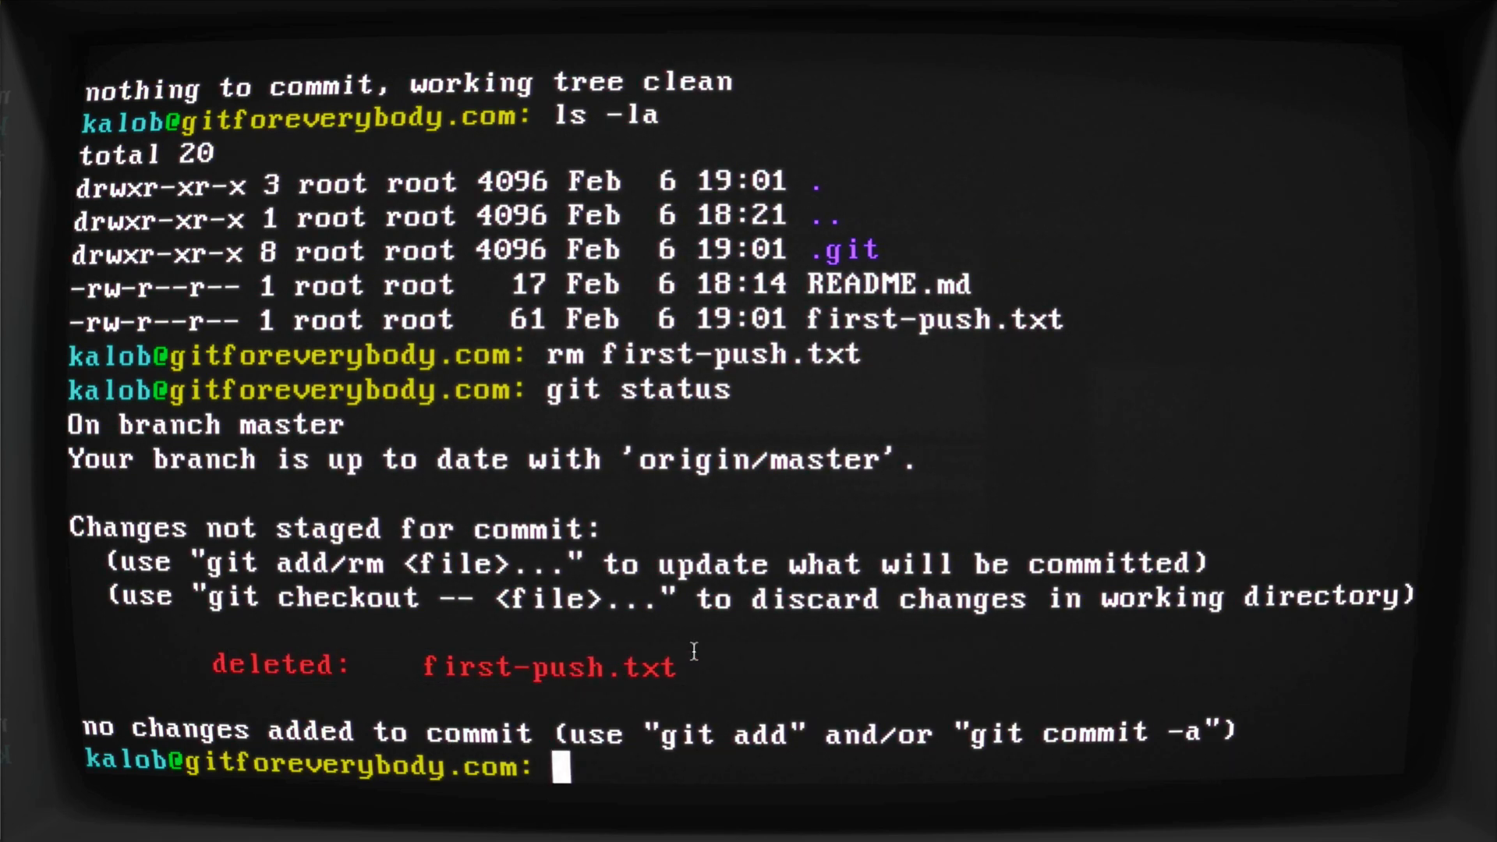
text(ls -la)
text(git checkout )
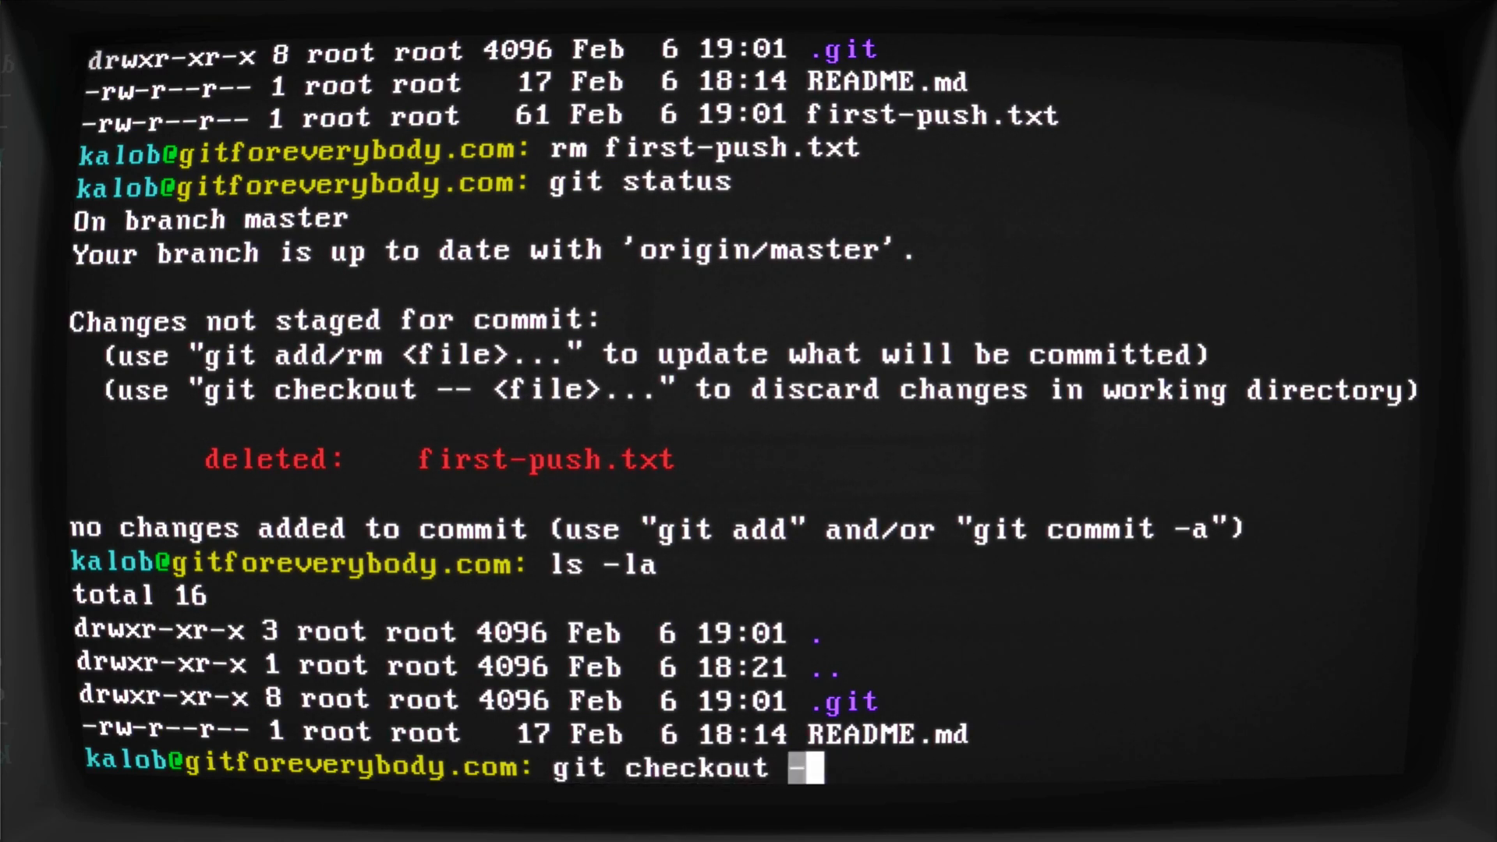
text(- first-push.txt)
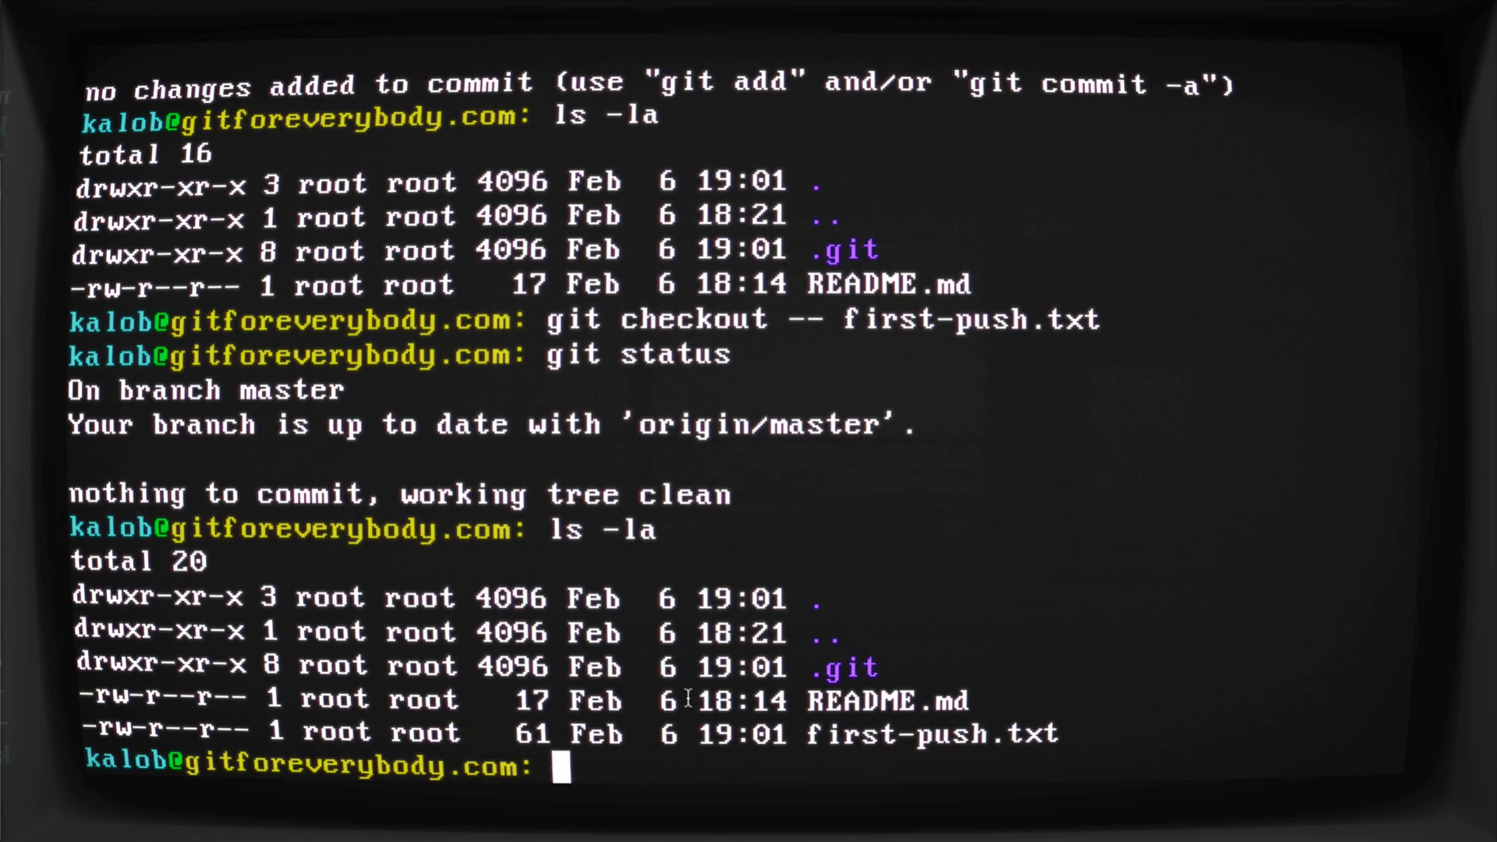
Step: Finish restoring first-push.txt, then view the 'Second change to this file' commit diff on GitHub
text(git checkout -- first-push.txt)
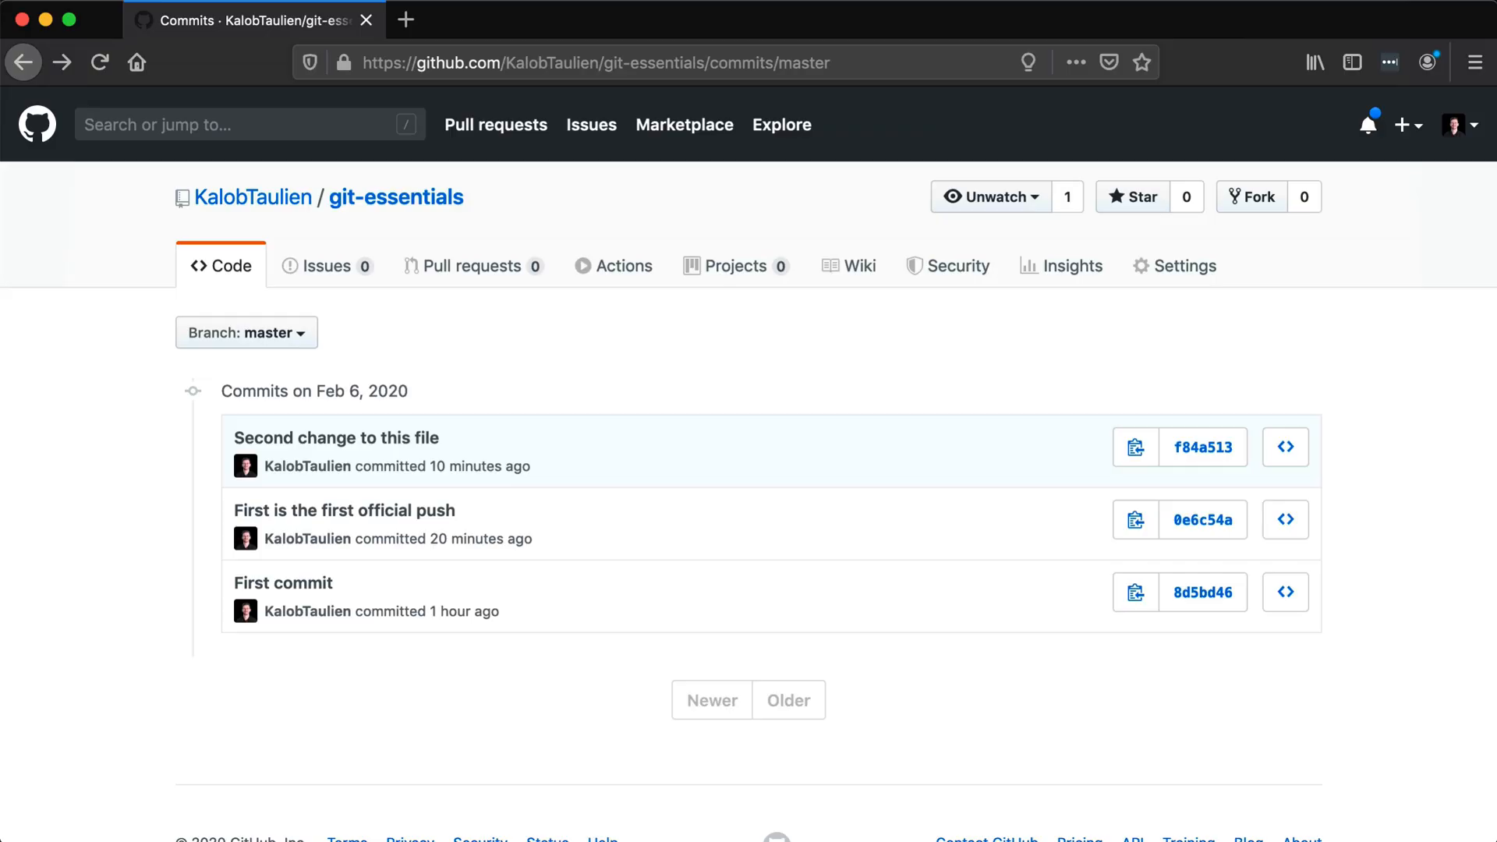
click(222, 265)
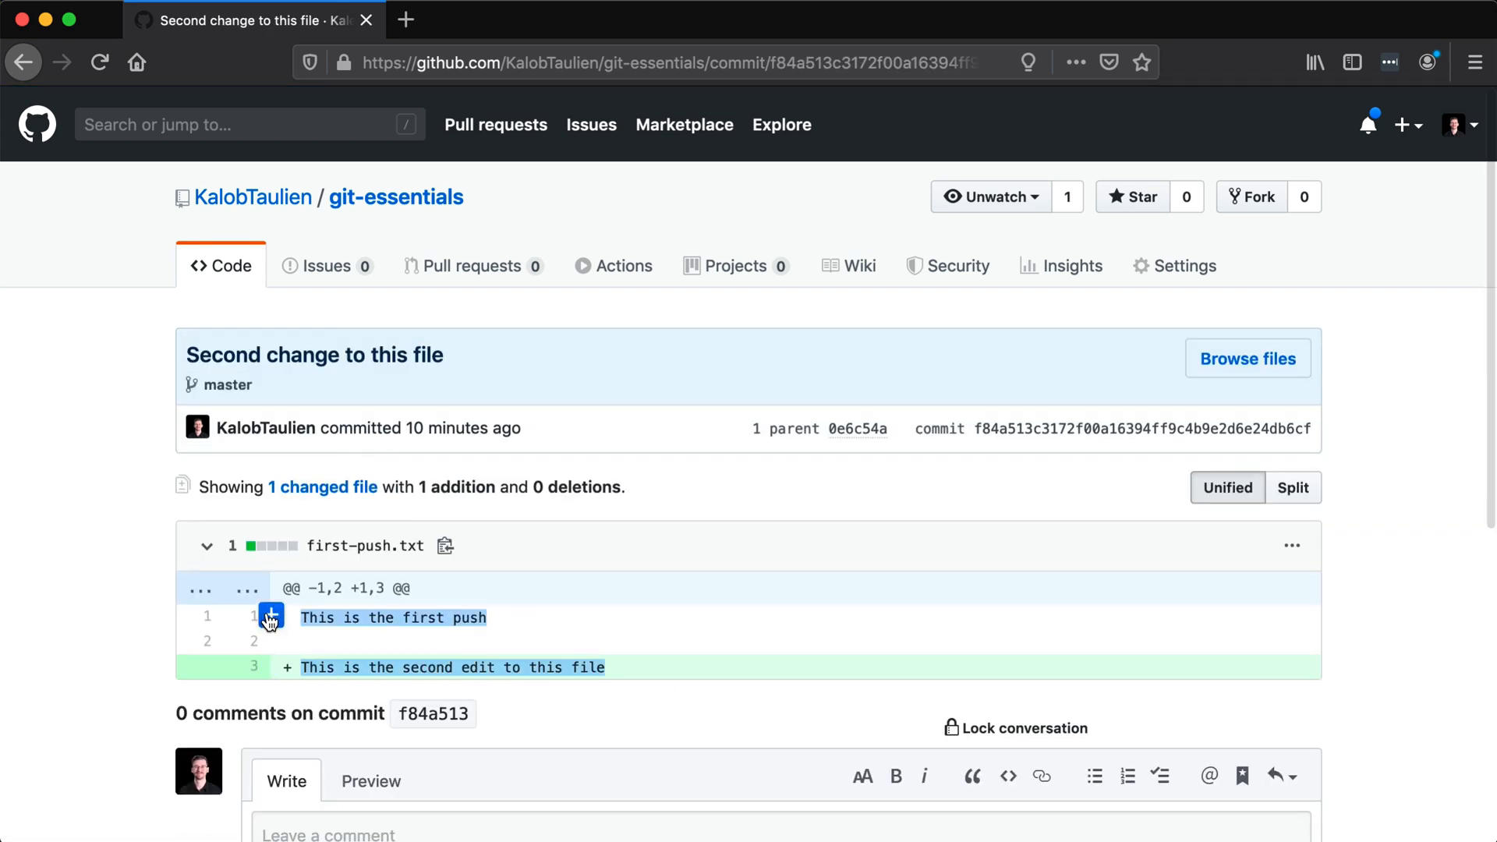
mouse_move(380, 661)
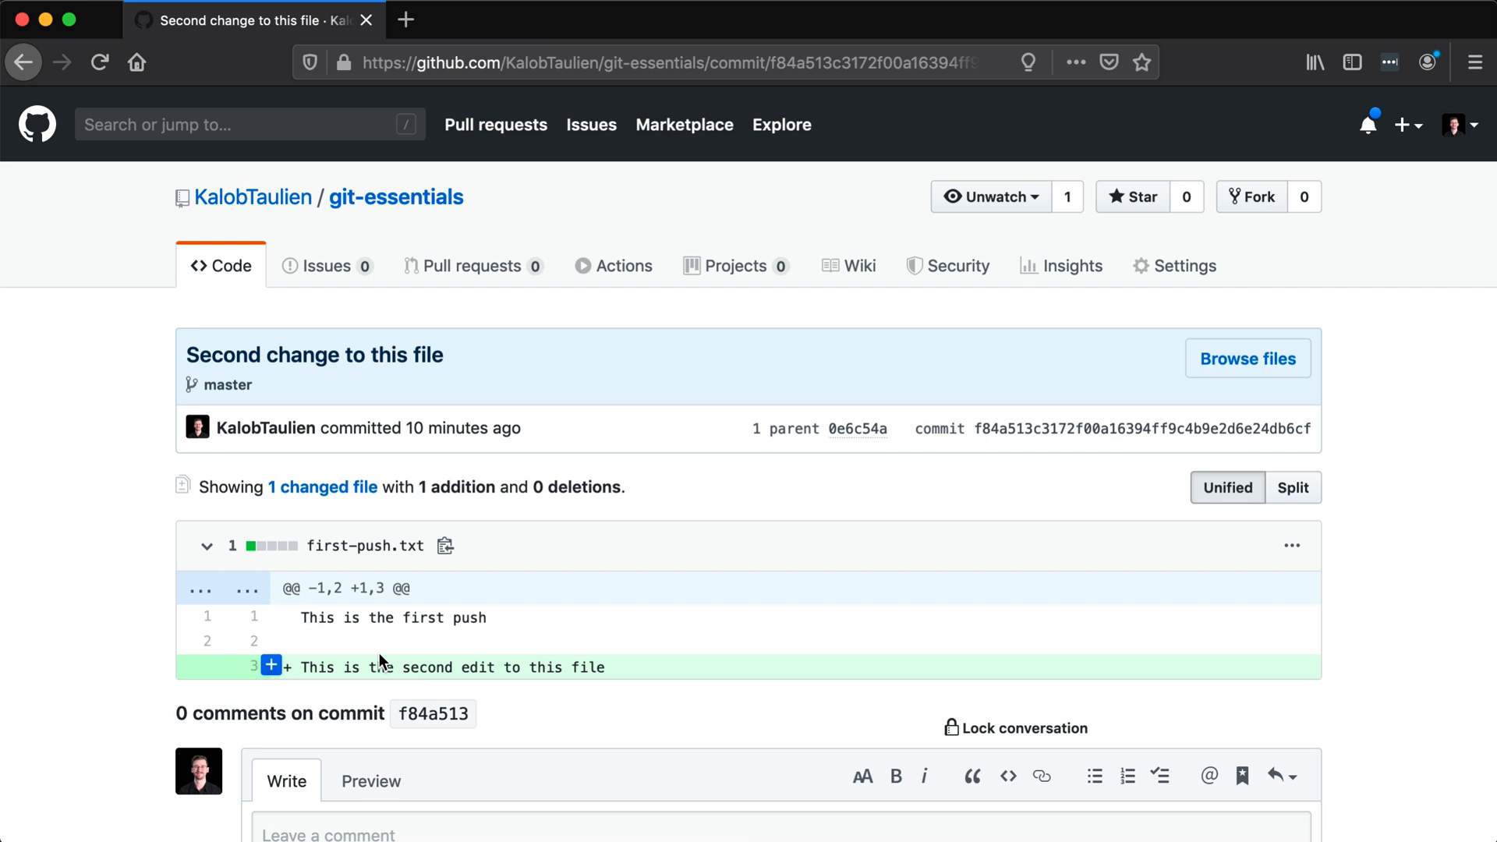
mouse_move(576, 664)
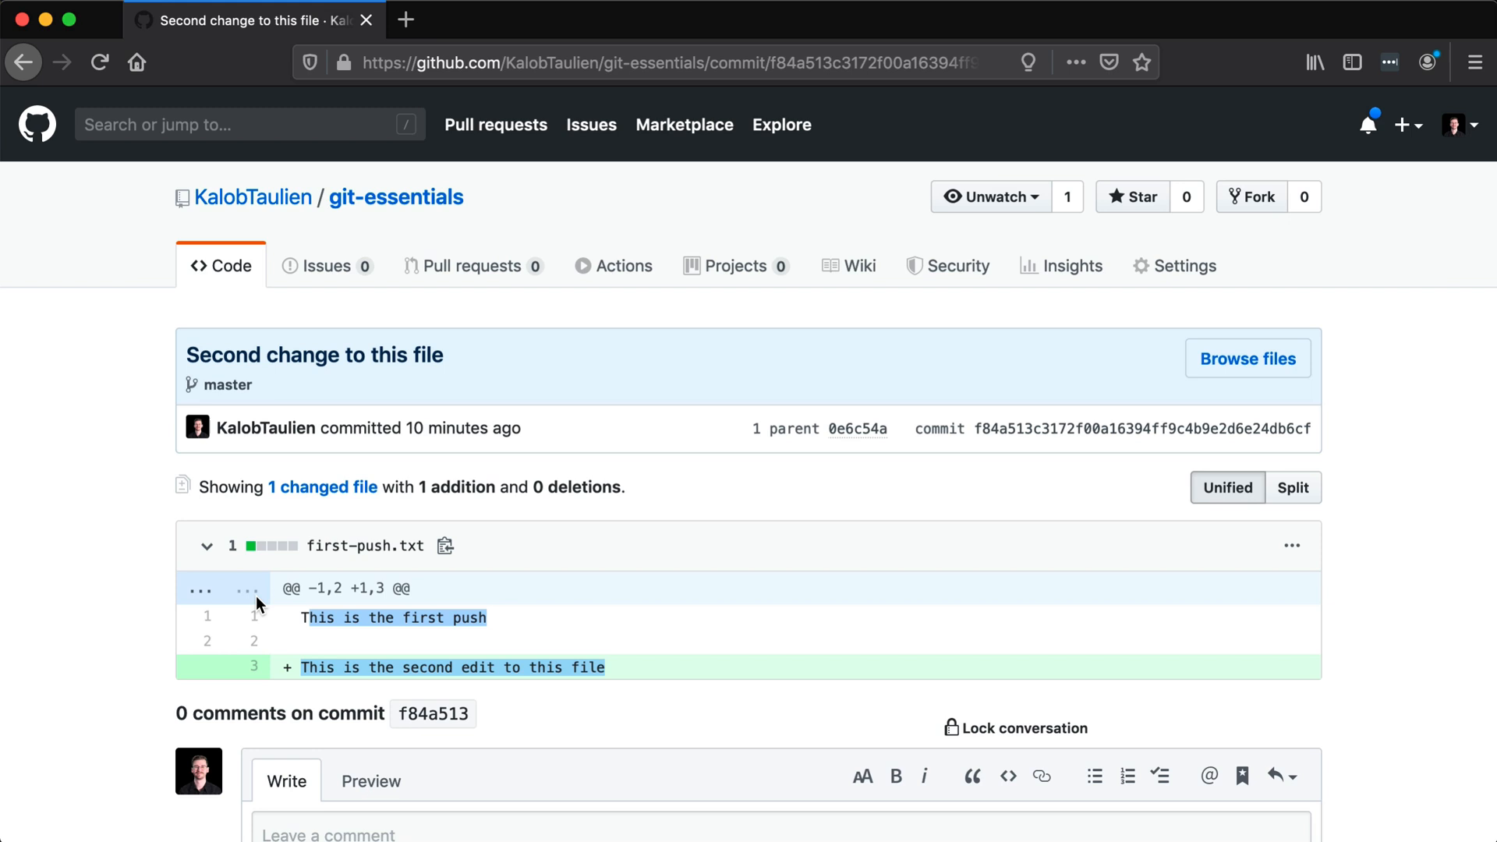
mouse_move(312, 618)
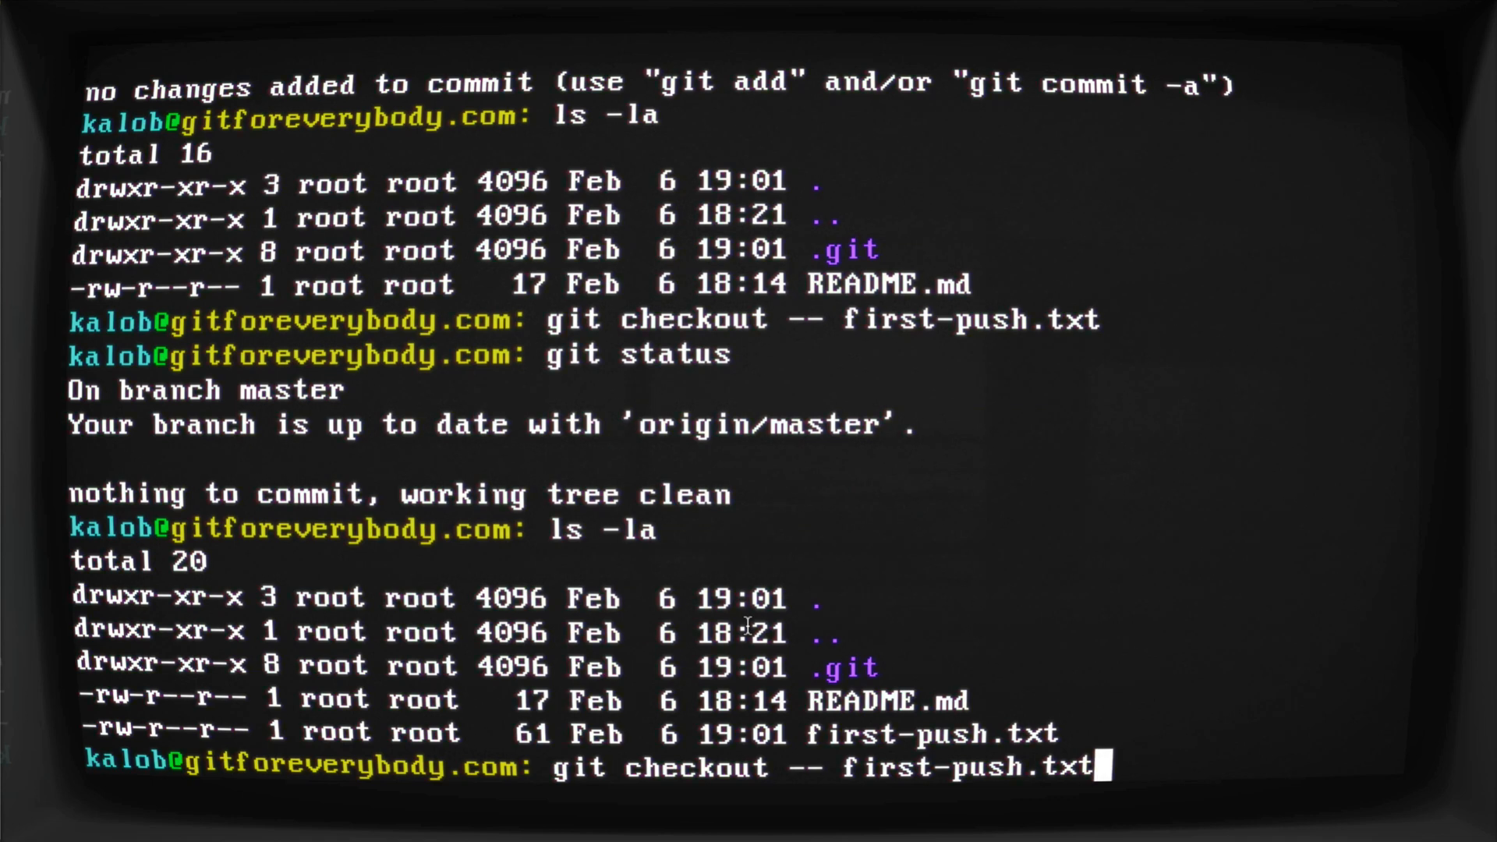
key(ctrl+c)
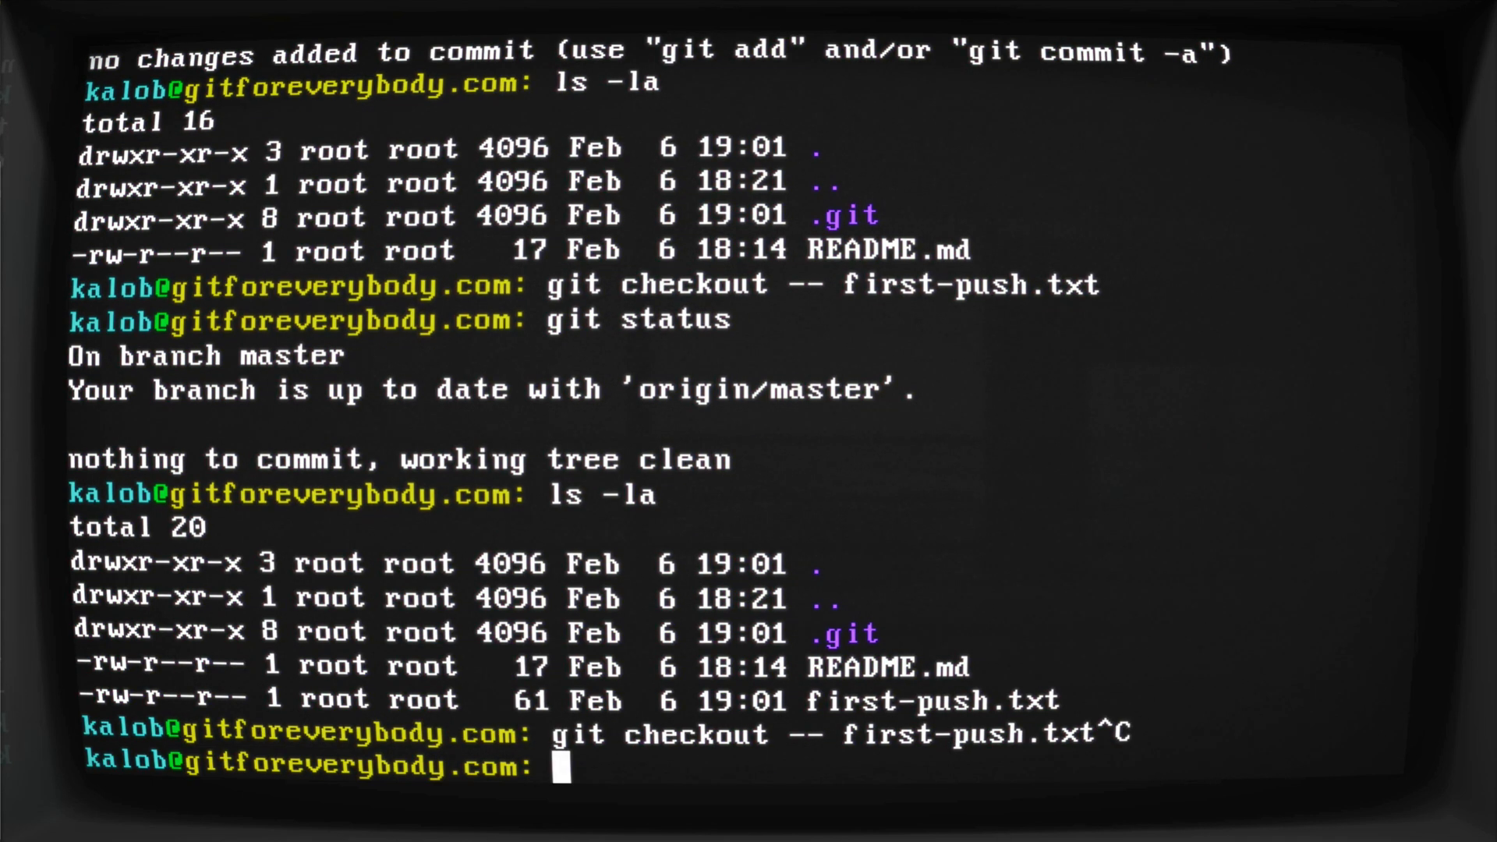
text(git init)
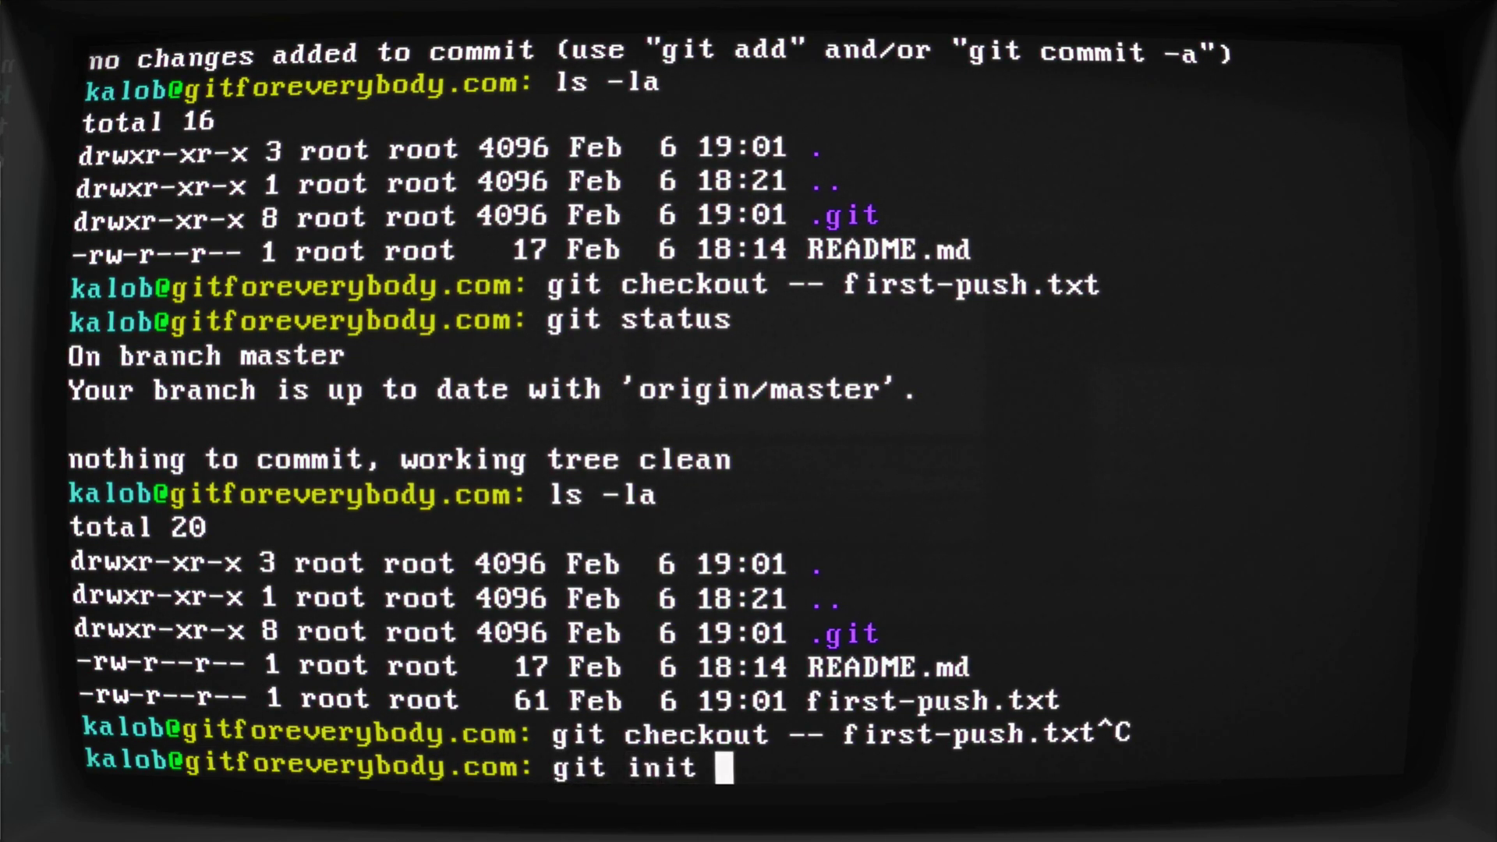
key(BackSpace)
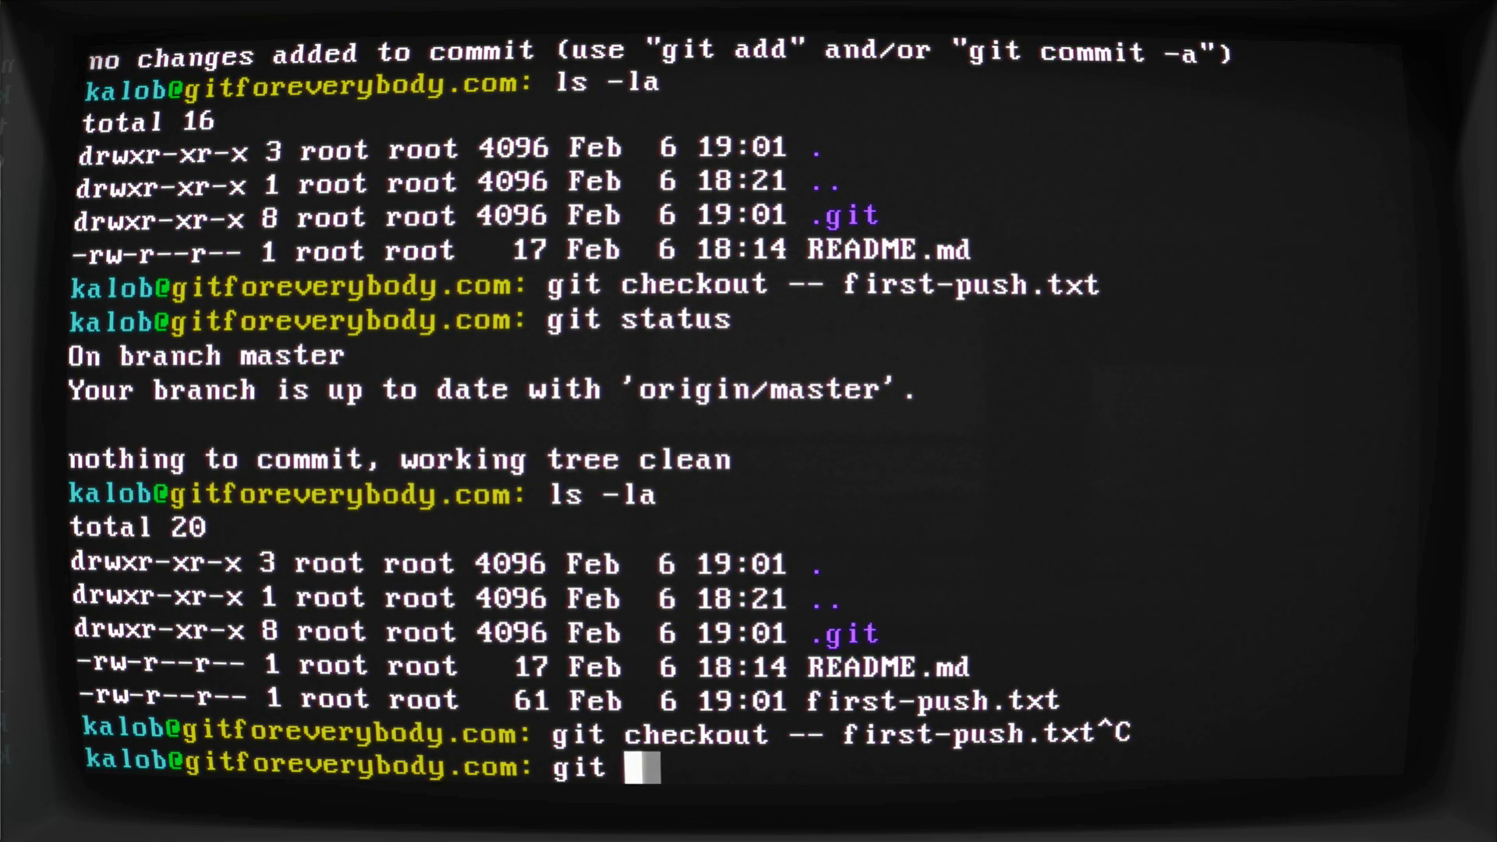
text(add commit)
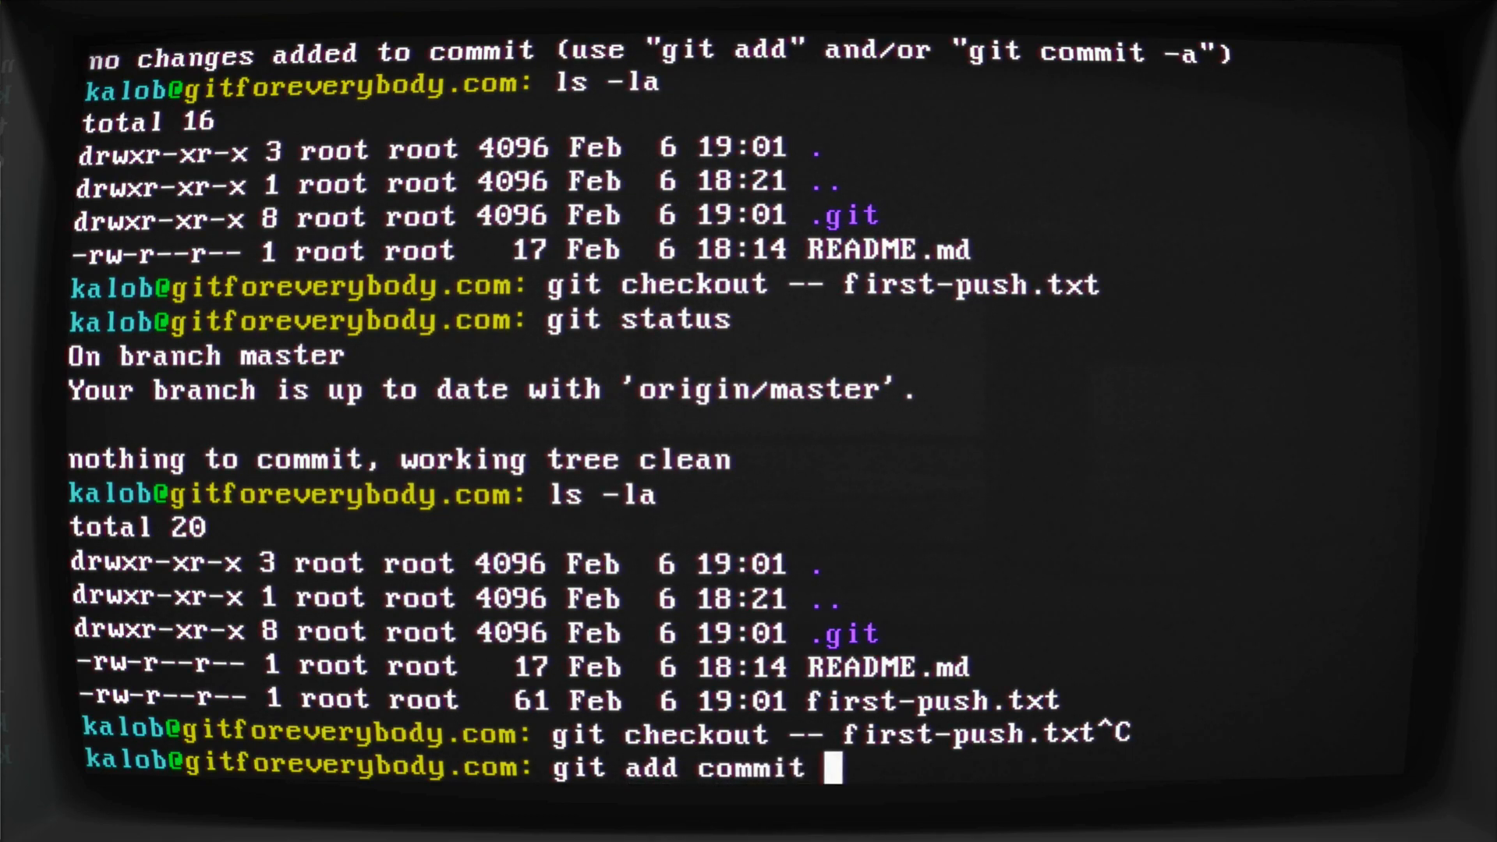
text(checkout)
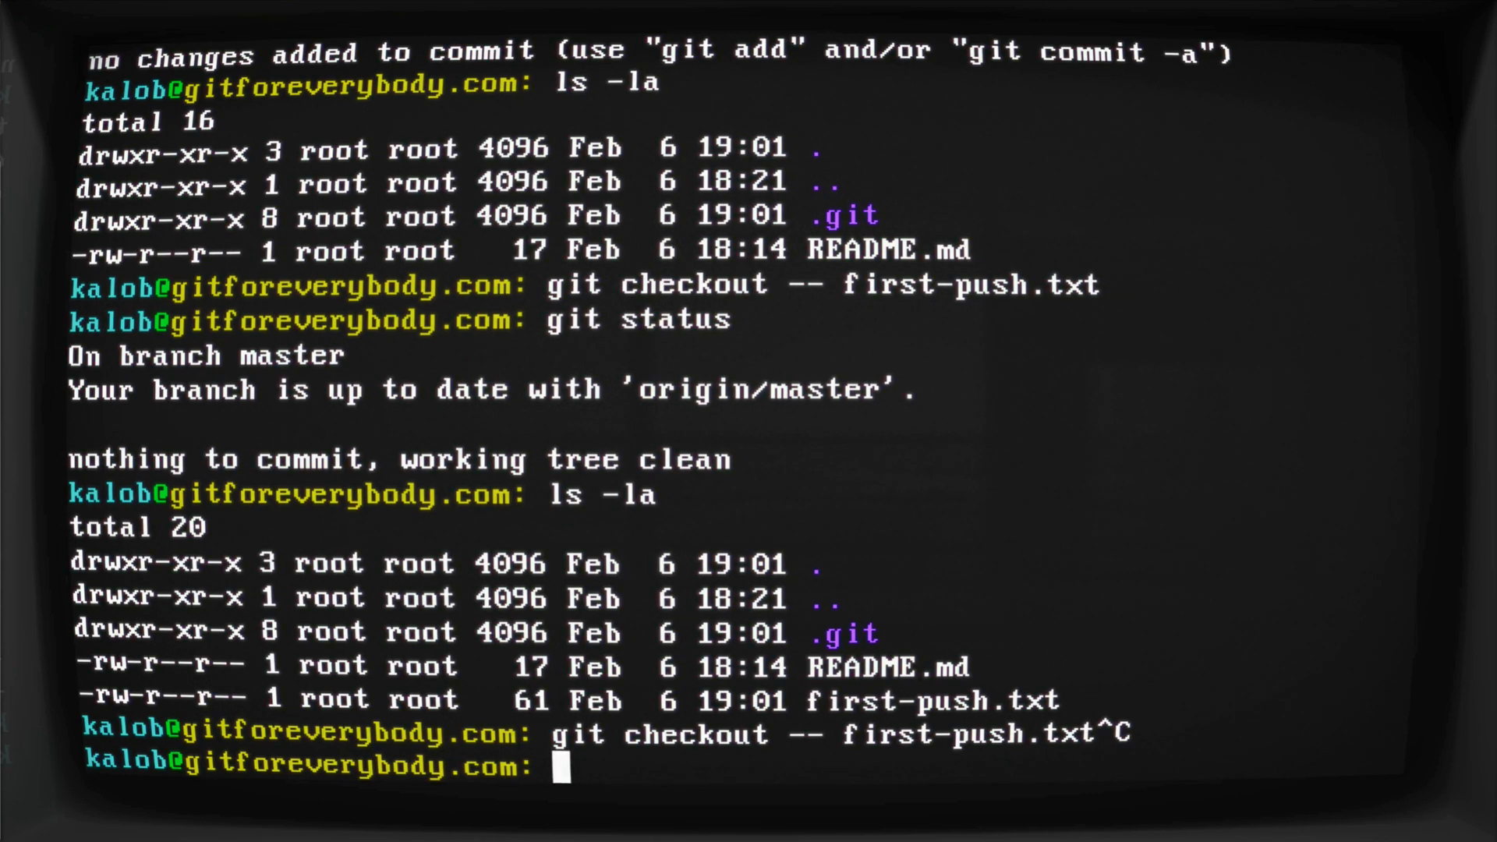
double_click(694, 736)
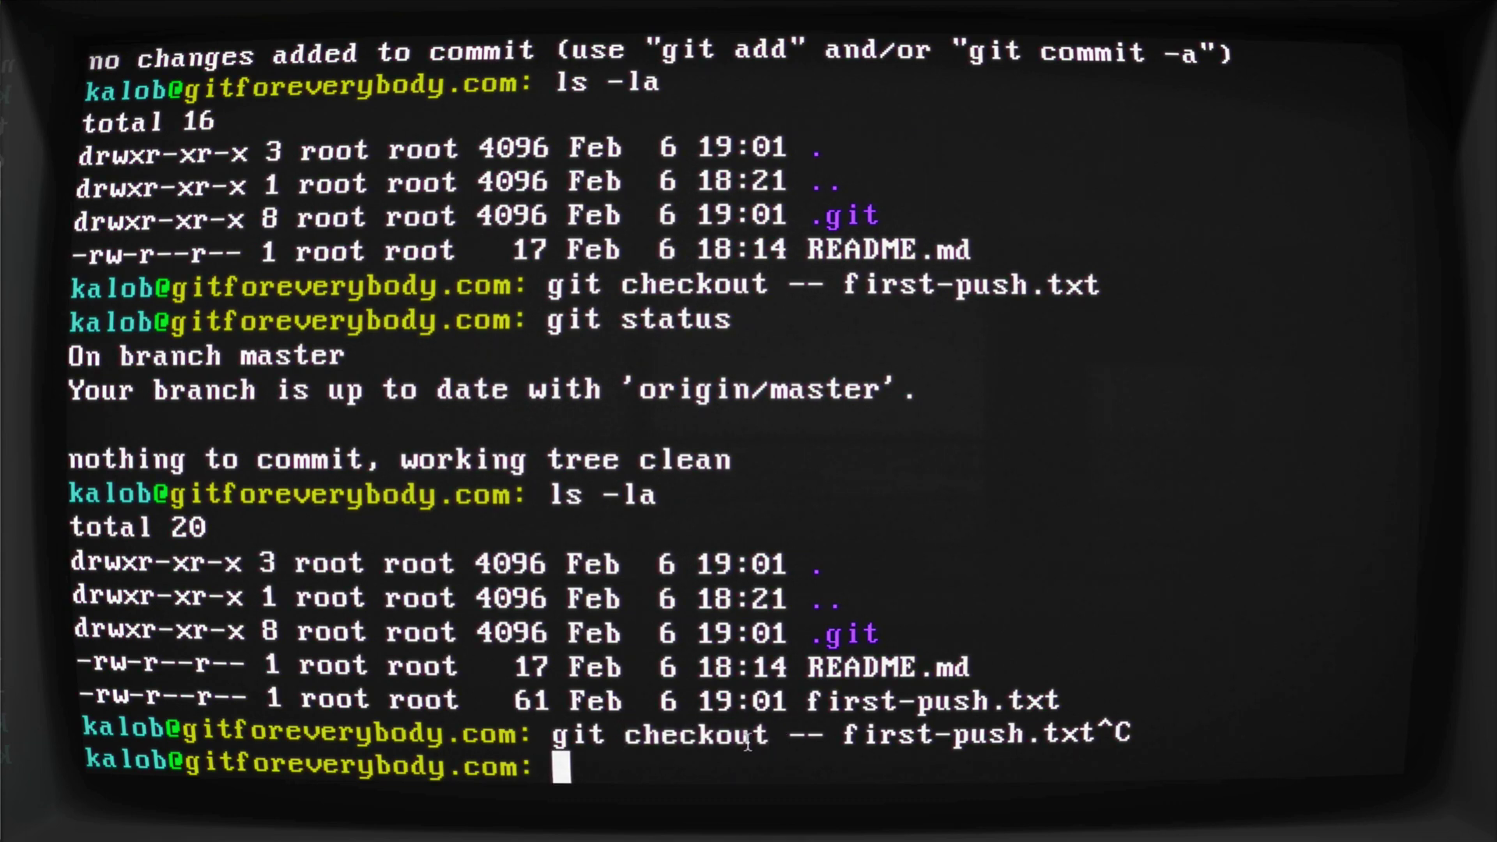
double_click(695, 734)
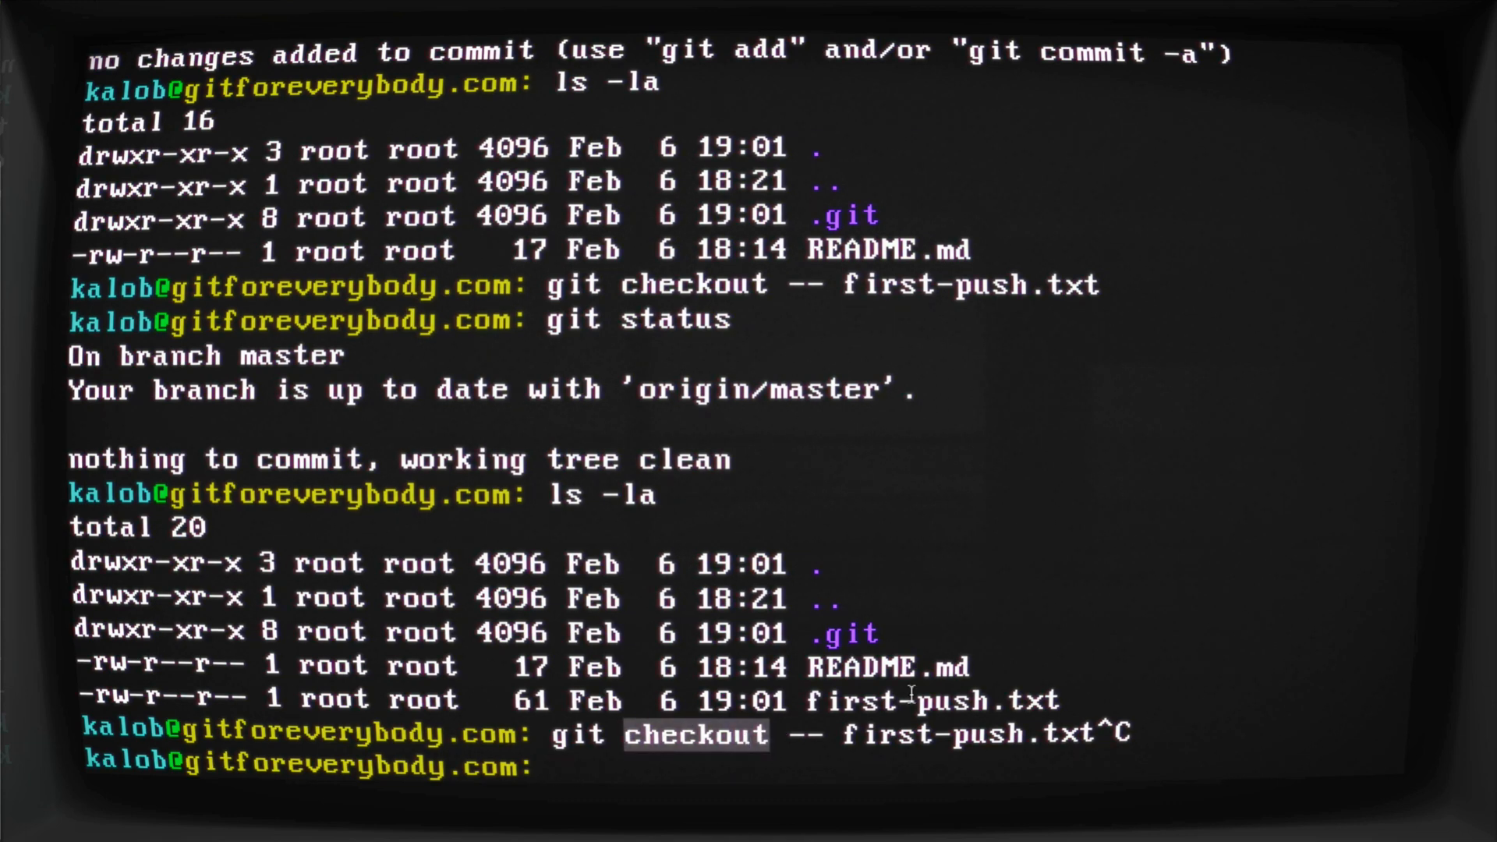